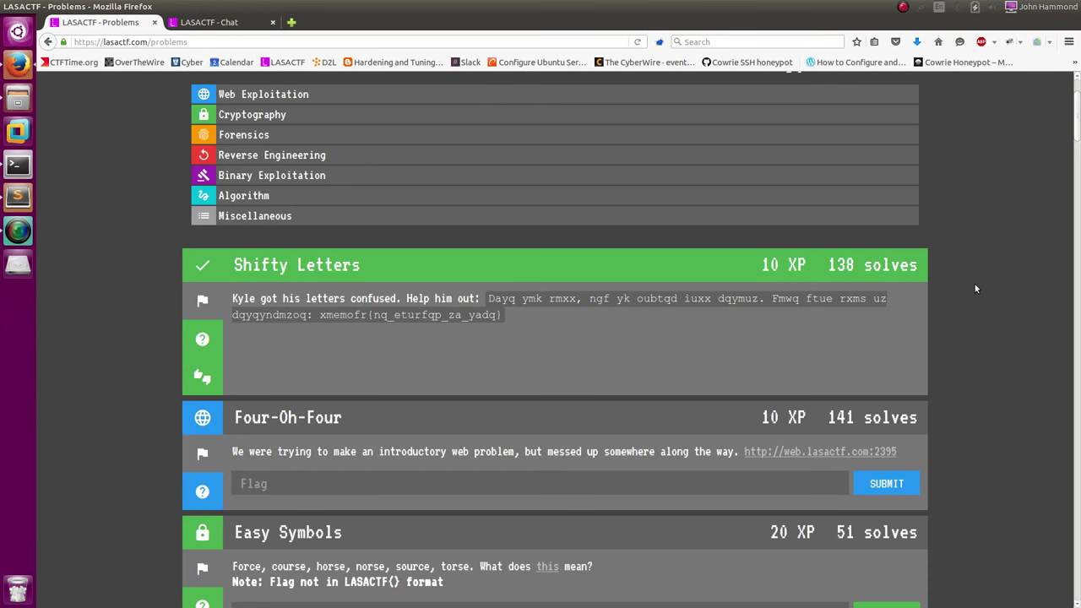
Locate Four-Oh-Four on the Problems page and launch web.lasactf.com:2395 in a new tab
{"action": "scroll", "scroll_direction": "up", "scroll_amount": 3}
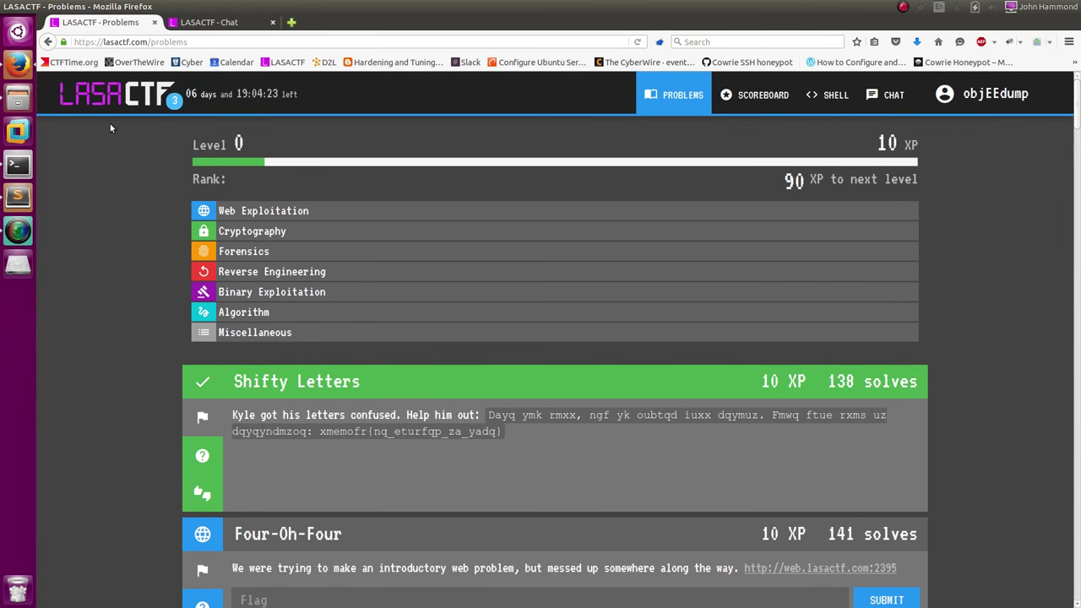
{"action": "scroll", "scroll_direction": "down", "scroll_amount": 3}
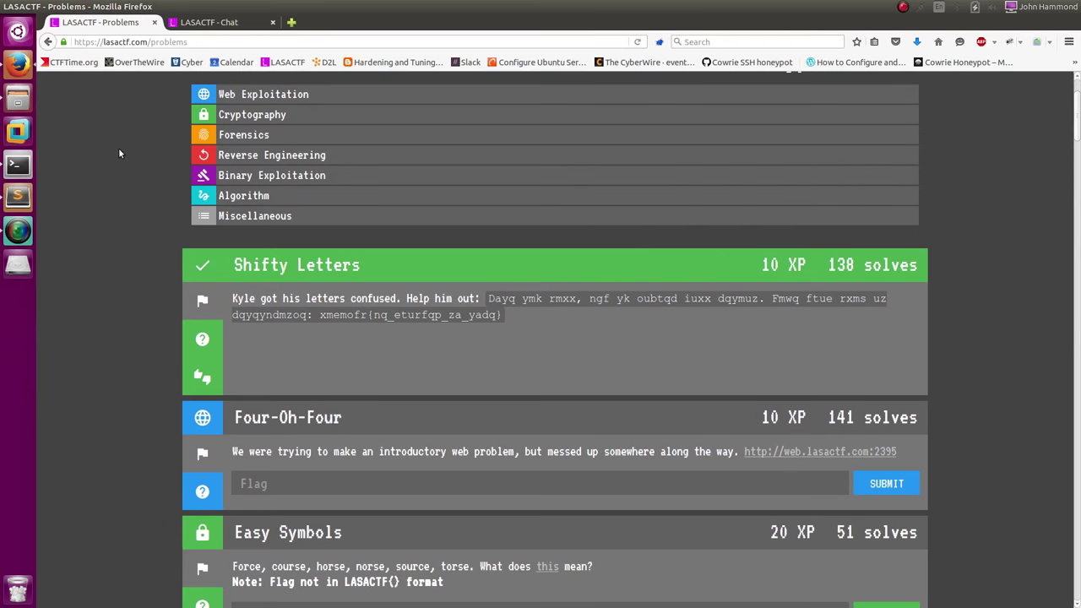
{"action": "scroll", "scroll_direction": "down", "scroll_amount": 3}
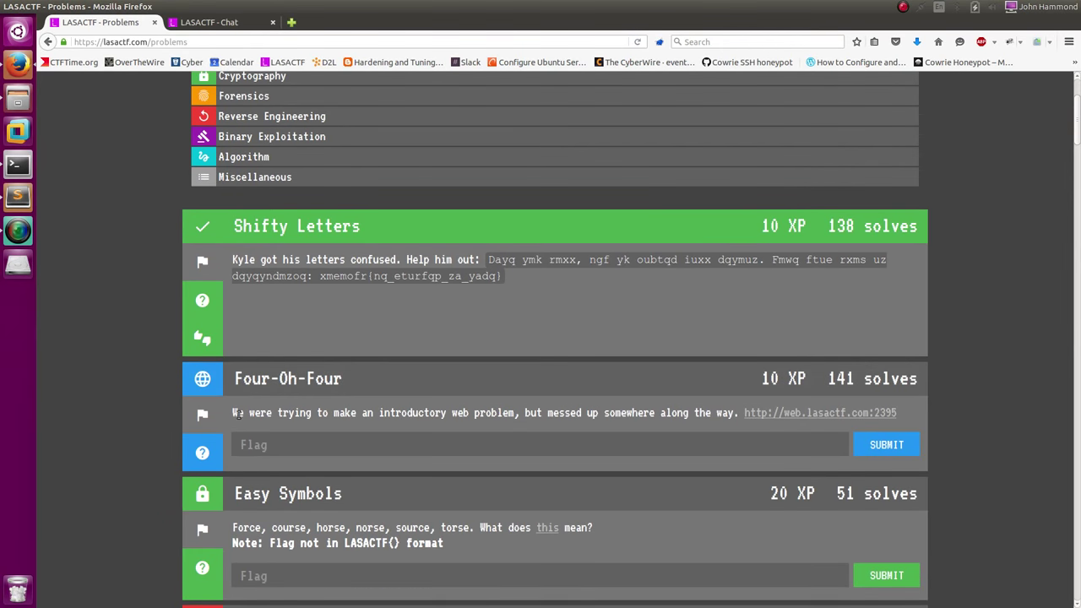
{"action": "mouse_move", "coordinate": [524, 415]}
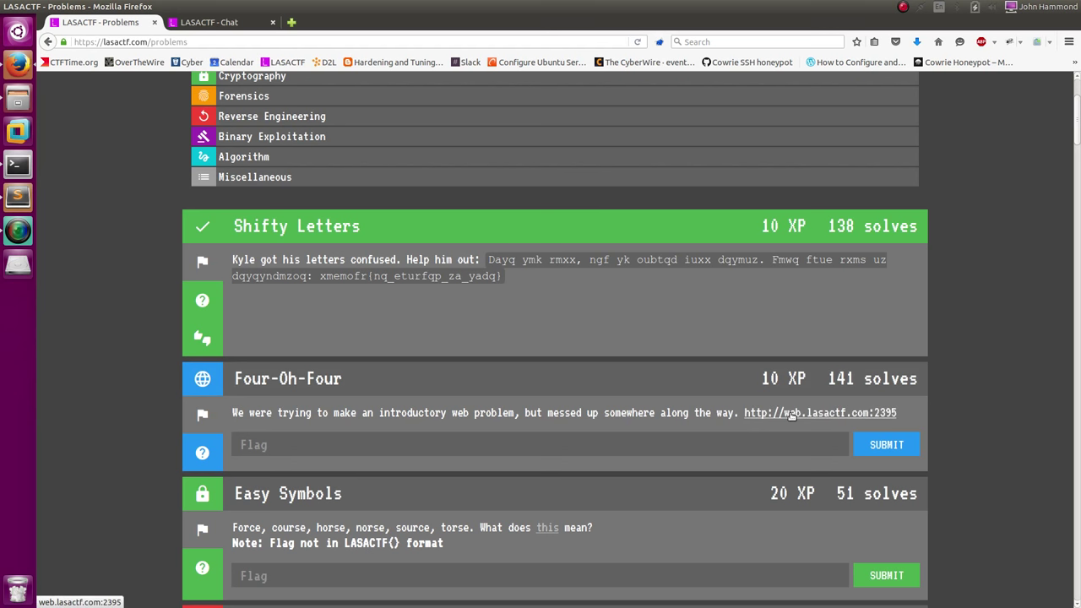
{"action": "left_click", "coordinate": [819, 412]}
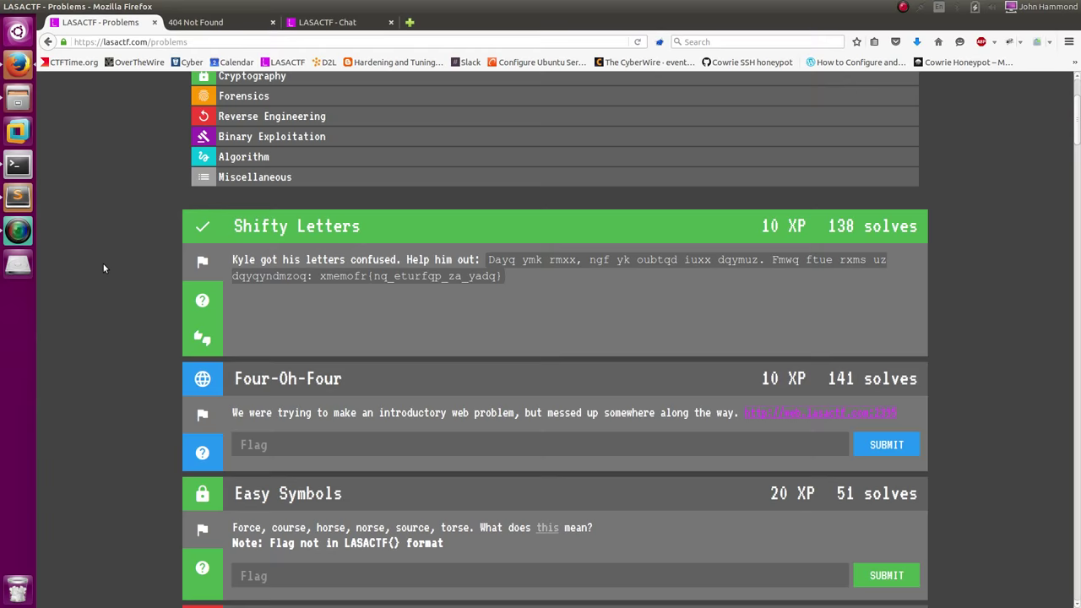
Request index.php on the challenge server, get Not Found, and go back to the 404 page
{"action": "left_click", "coordinate": [196, 22]}
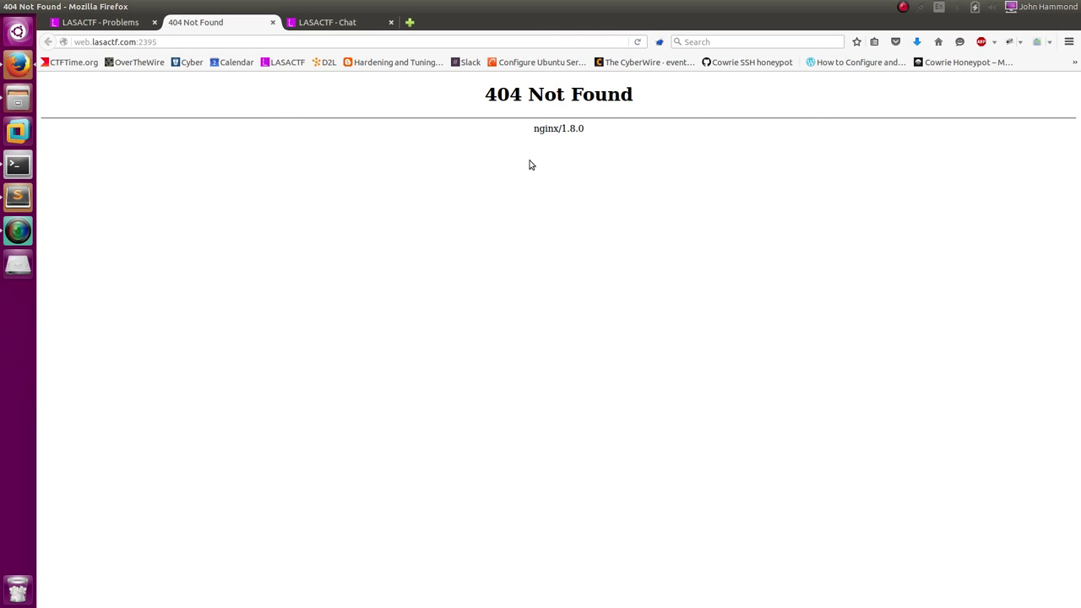
{"action": "left_click", "coordinate": [338, 41]}
{"action": "type", "text": "/"}
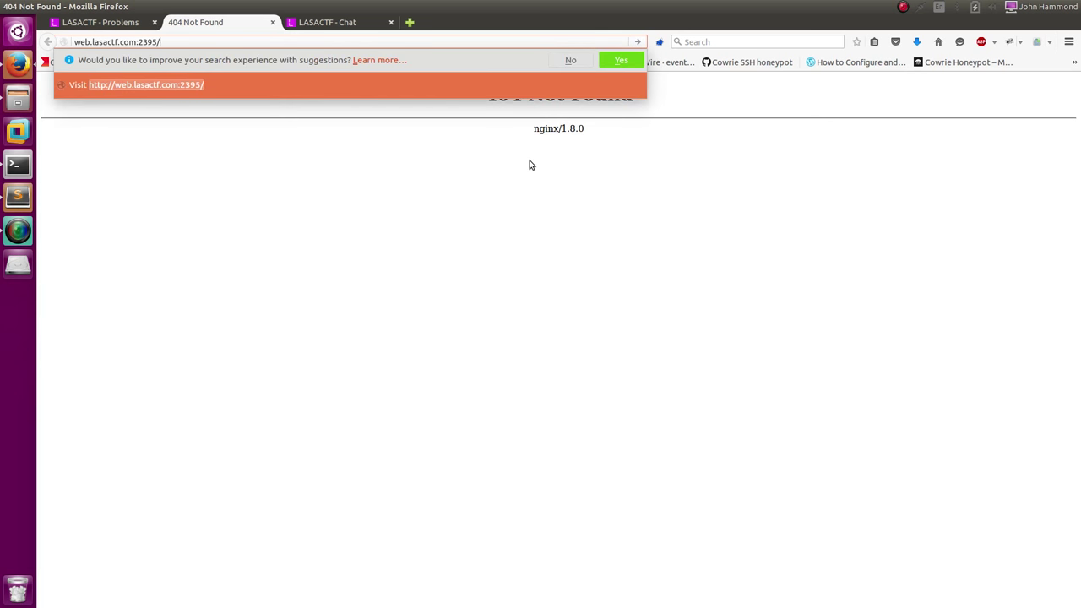
{"action": "type", "text": "index.php"}
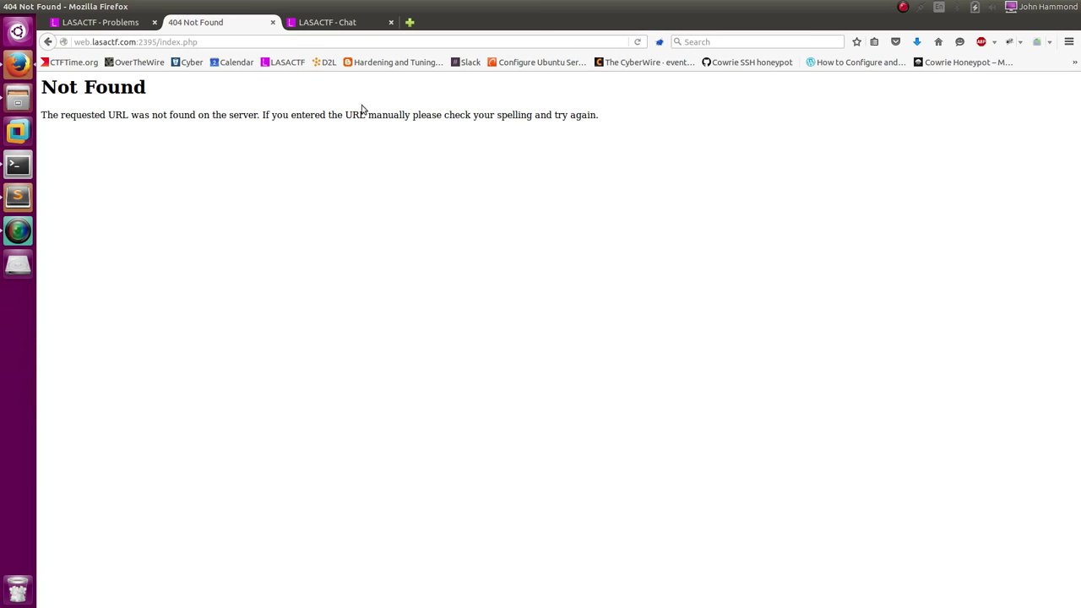
{"action": "mouse_move", "coordinate": [530, 112]}
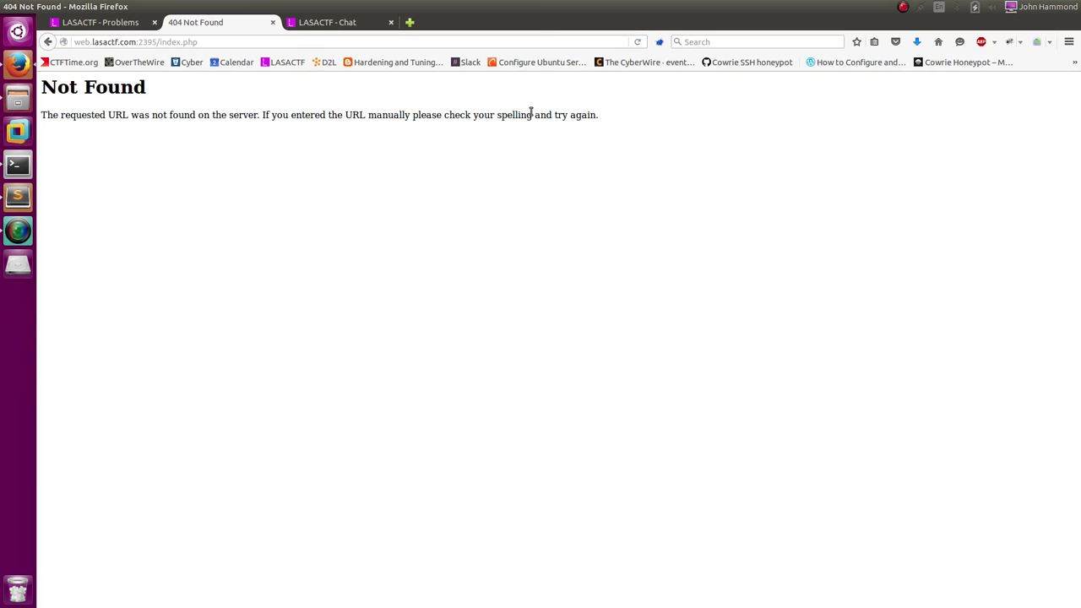
{"action": "left_click", "coordinate": [47, 41]}
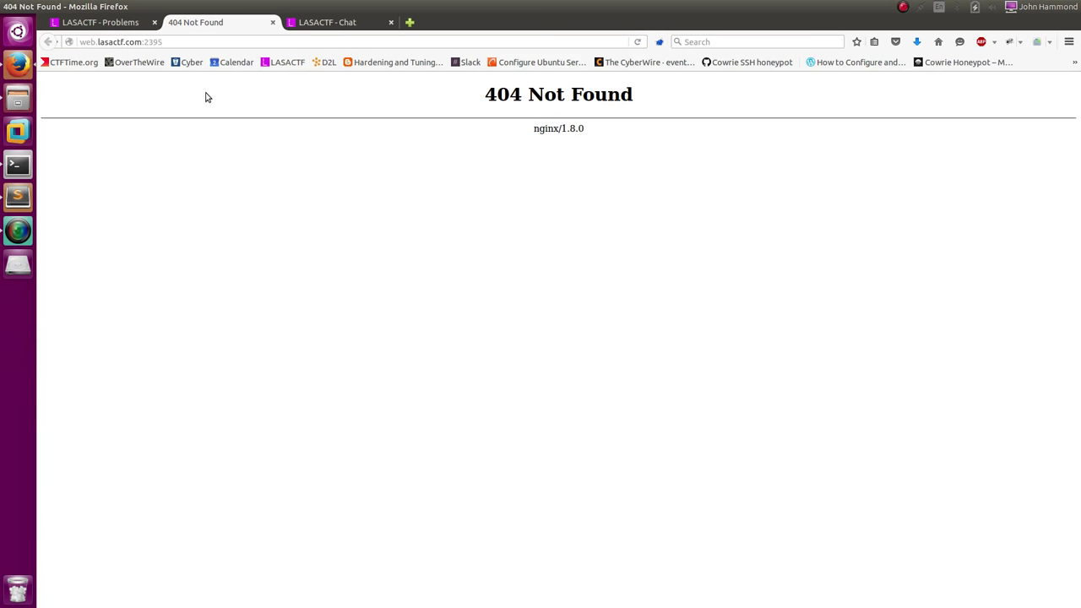
Request index.html, also Not Found, and return to the plain 404 root page
{"action": "left_click", "coordinate": [294, 40]}
{"action": "type", "text": "/index.html"}
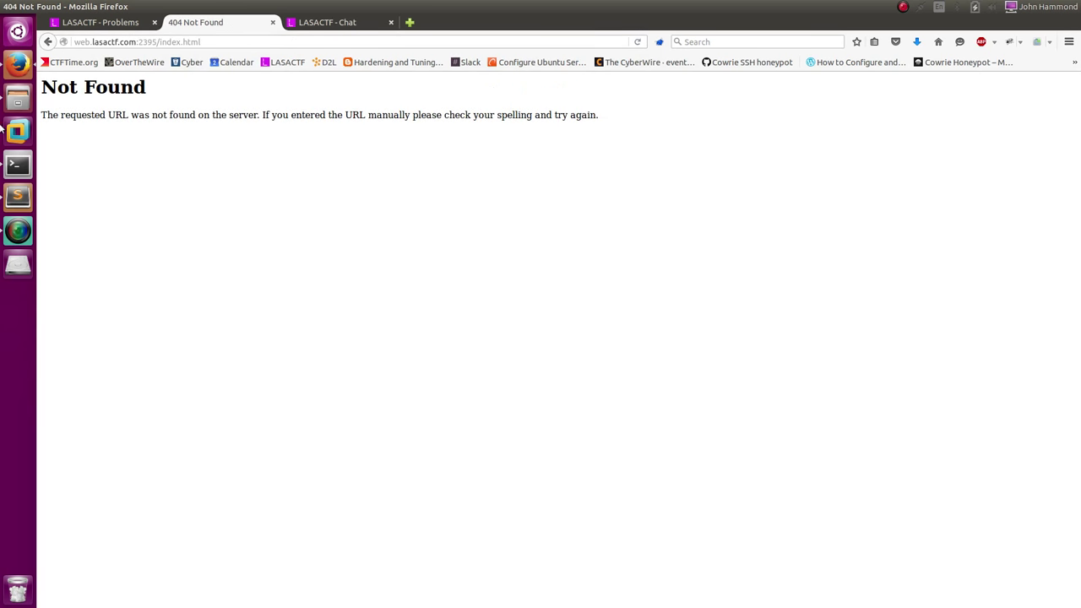
{"action": "left_click", "coordinate": [48, 42]}
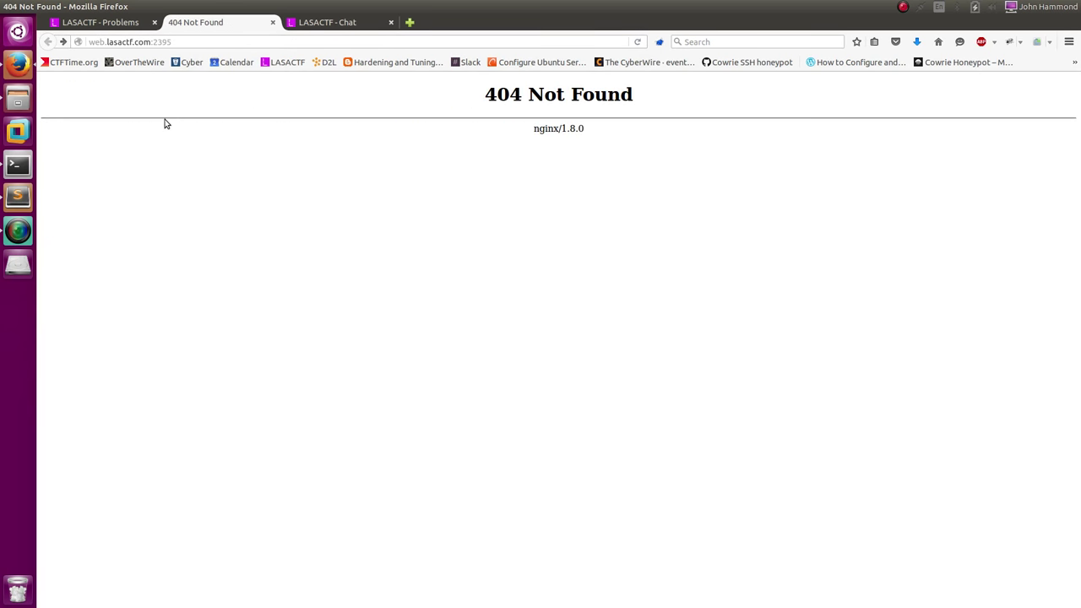
{"action": "left_click", "coordinate": [338, 41]}
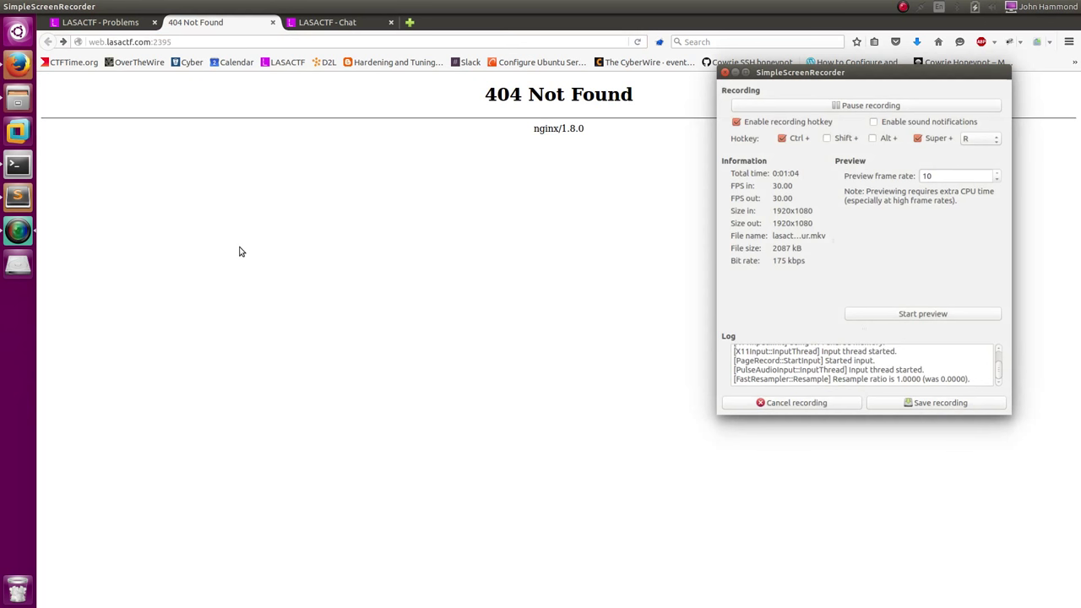
{"action": "left_click", "coordinate": [17, 166]}
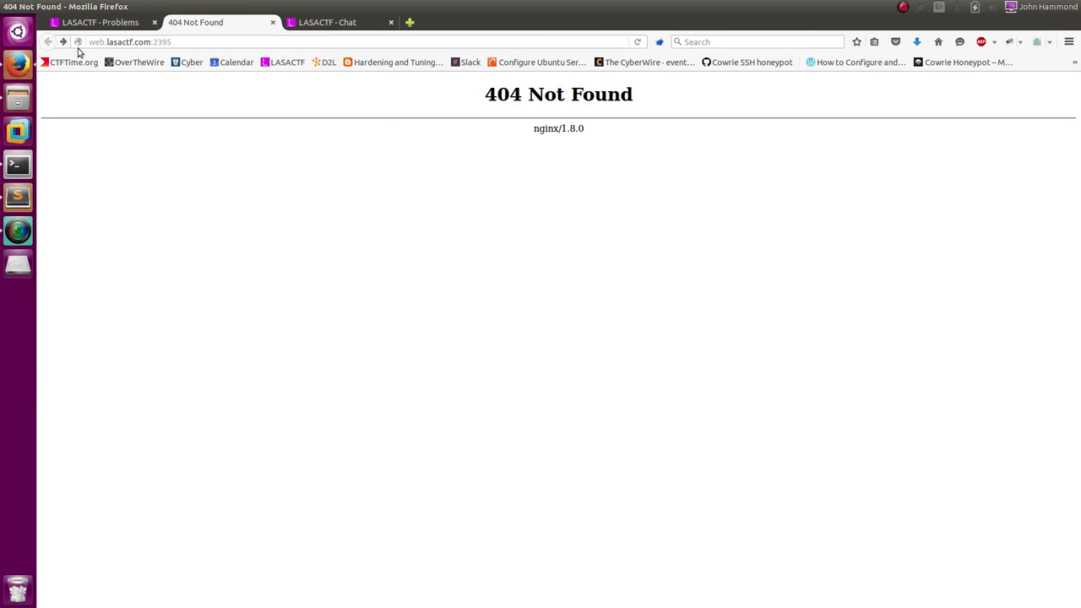
{"action": "left_click", "coordinate": [100, 22]}
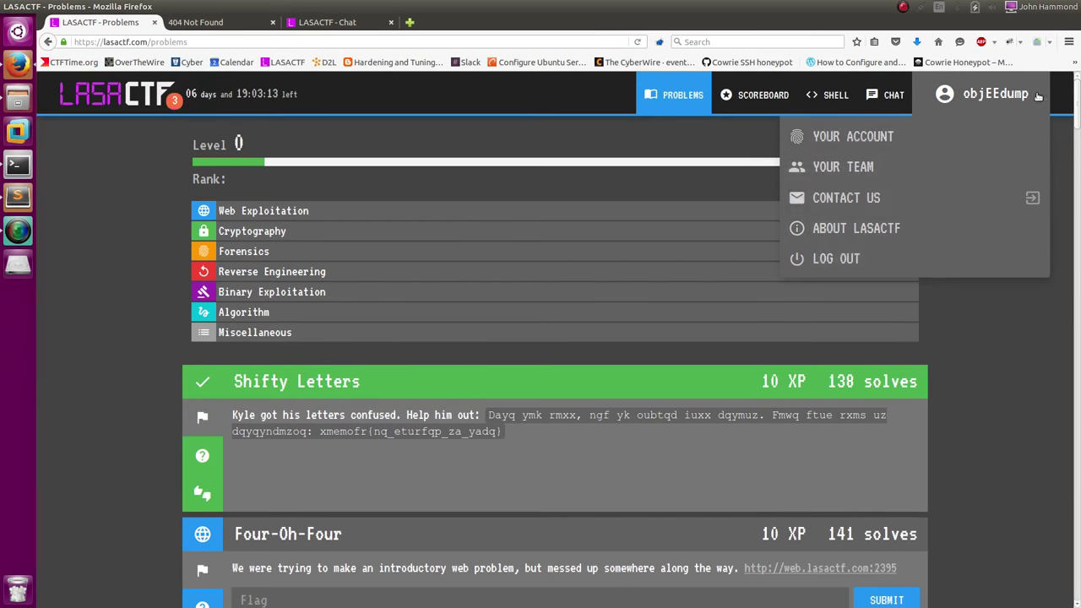
{"action": "left_click", "coordinate": [855, 228]}
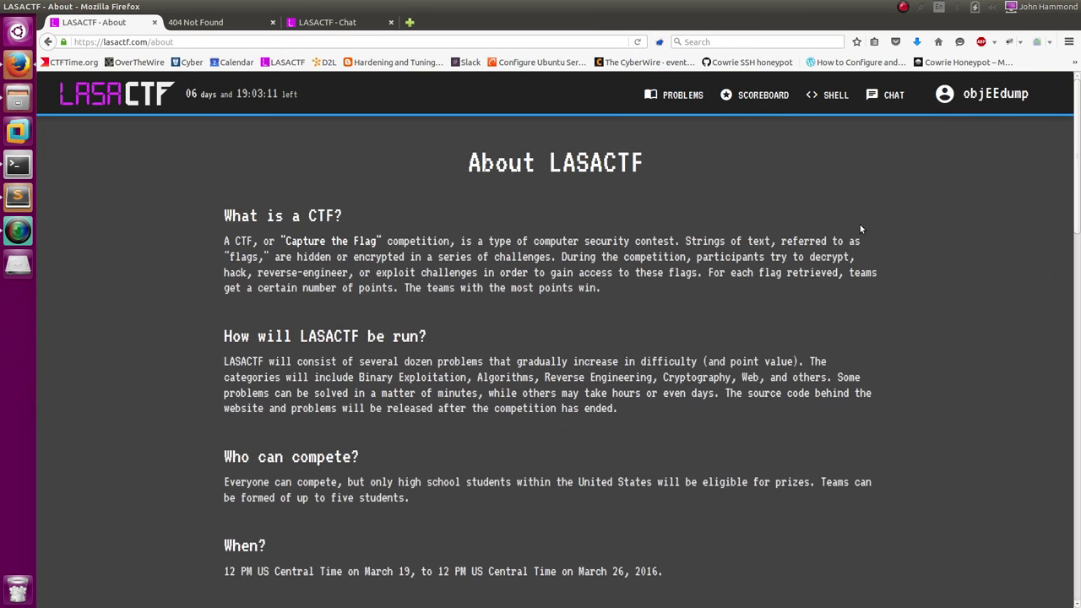
{"action": "scroll", "scroll_direction": "down", "scroll_amount": 3}
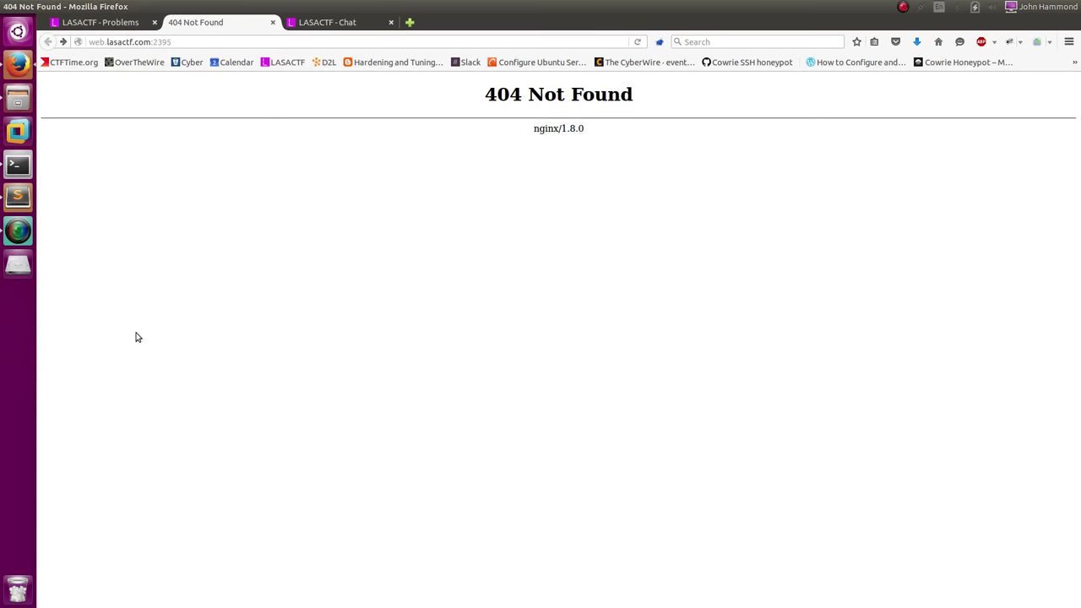
{"action": "mouse_move", "coordinate": [423, 368]}
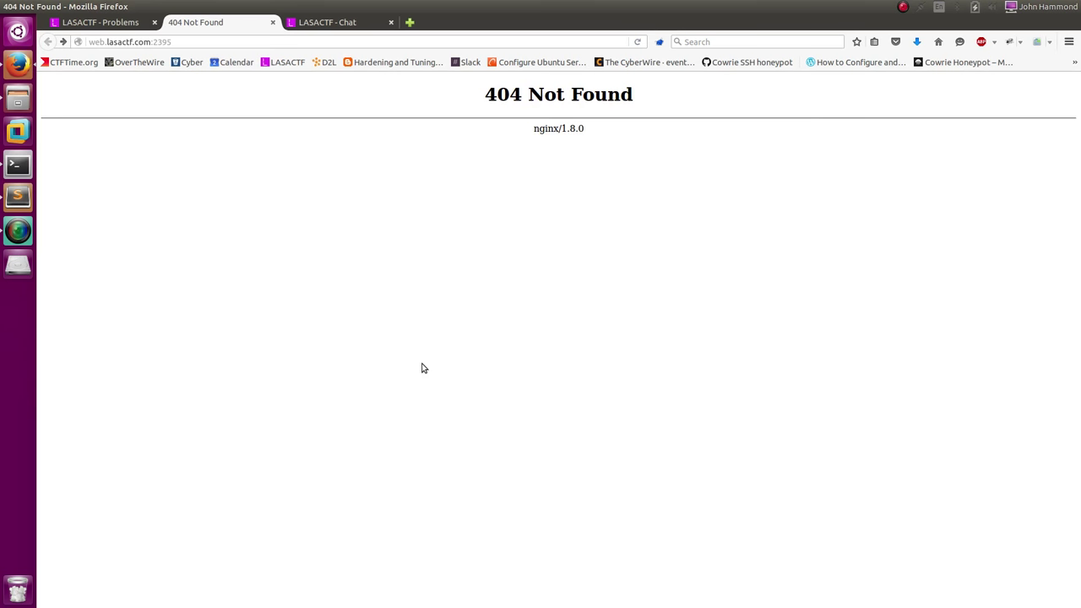
{"action": "right_click", "coordinate": [424, 369]}
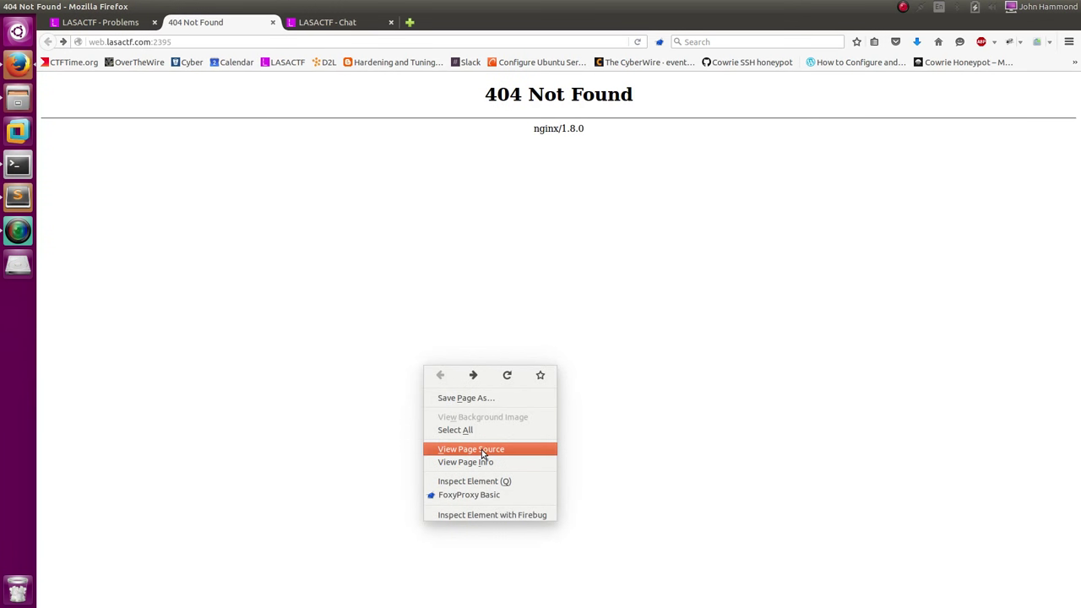
{"action": "left_click", "coordinate": [469, 450]}
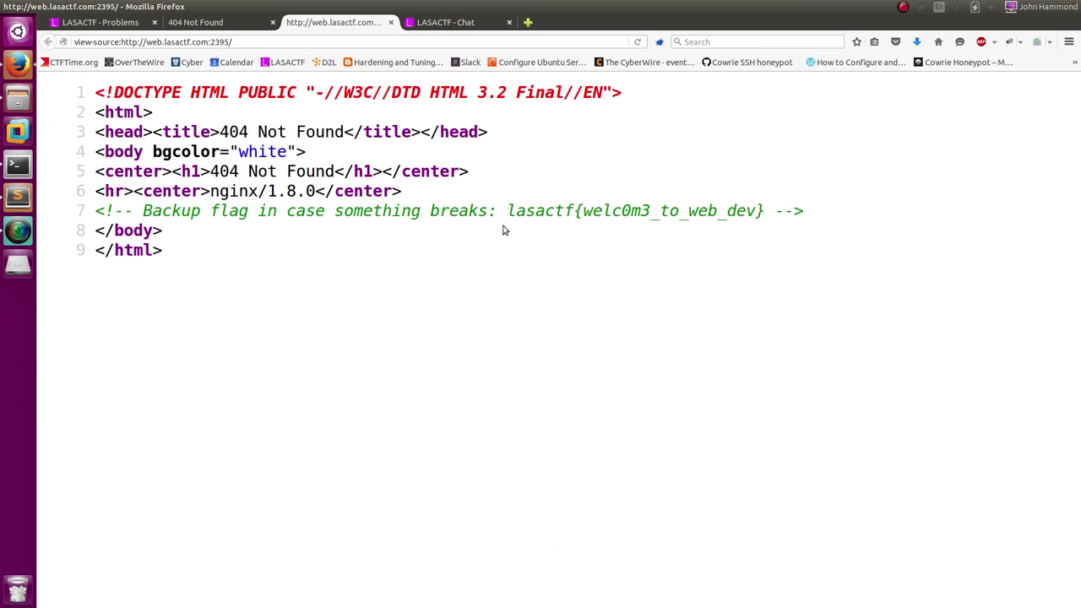
{"action": "double_click", "coordinate": [634, 209]}
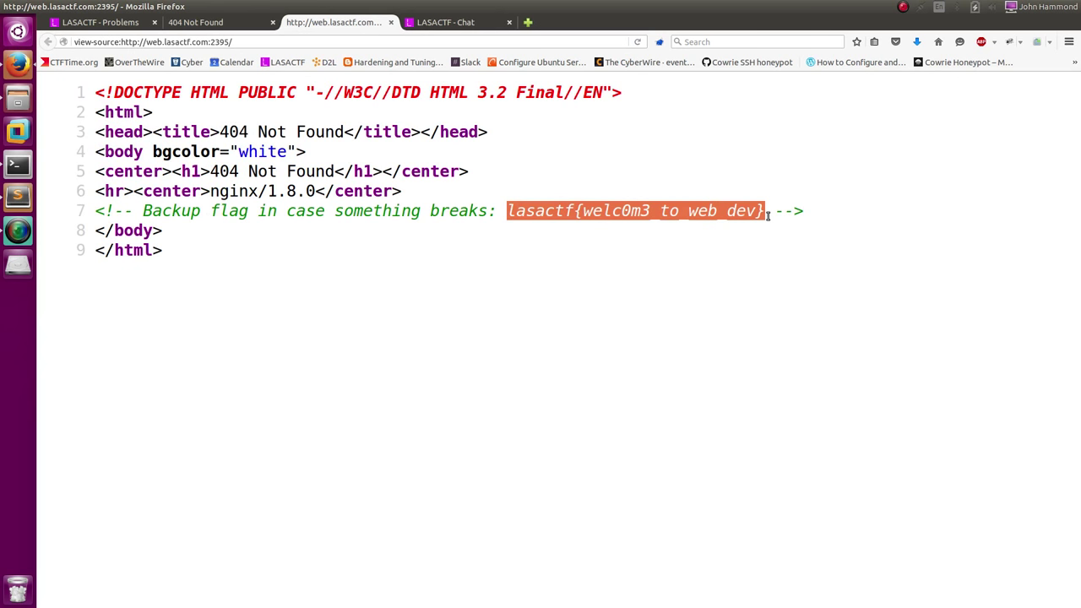
{"action": "left_click", "coordinate": [100, 21]}
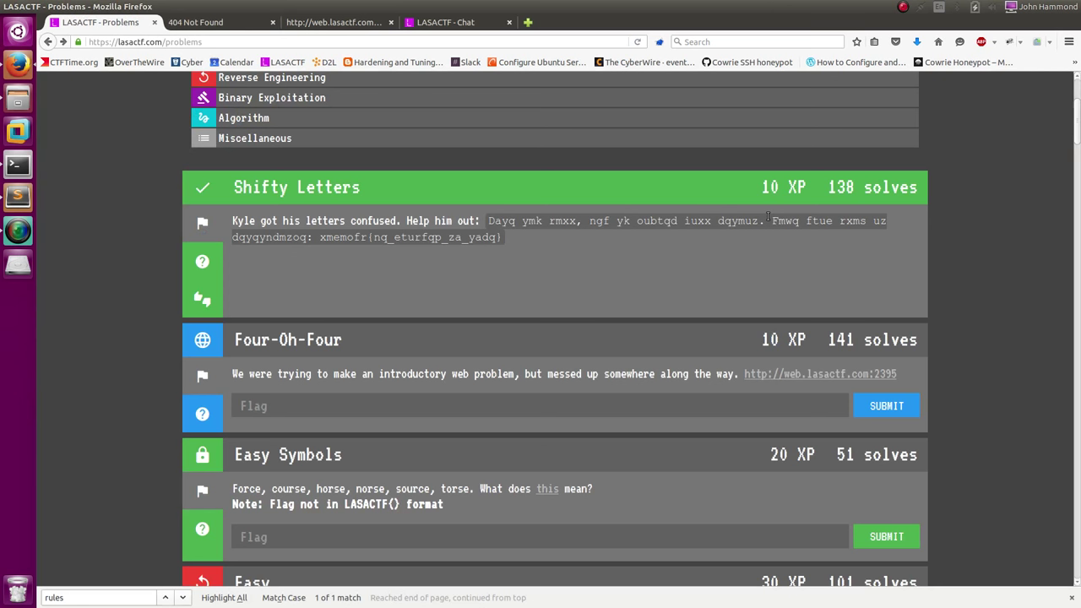
Submit lasactf{welc0m3_to_web_dev} as the Four-Oh-Four flag and confirm the 151 XP score
{"action": "left_click", "coordinate": [540, 406]}
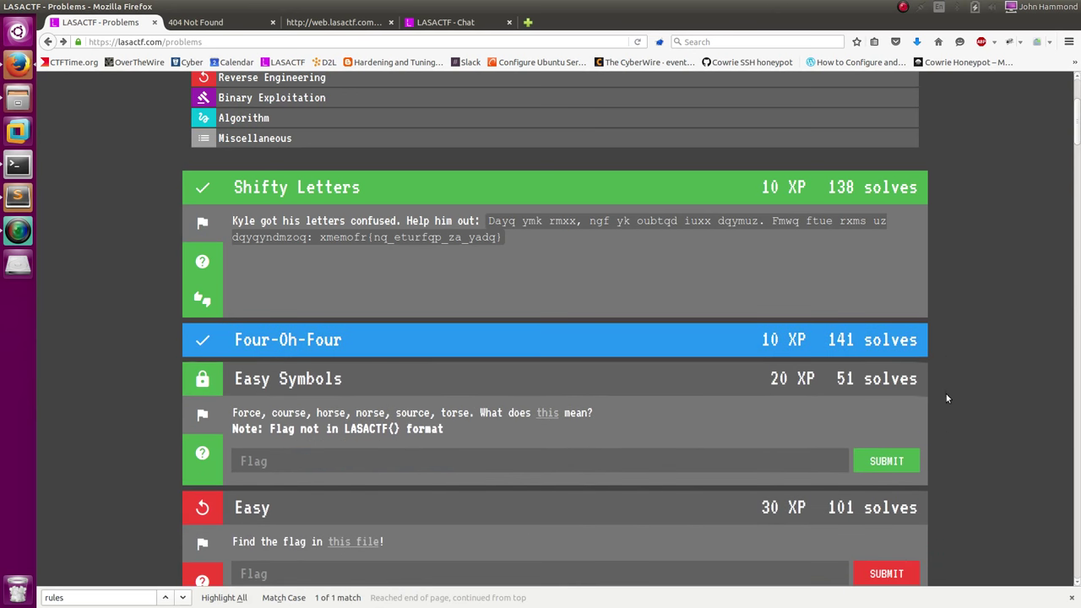
{"action": "mouse_move", "coordinate": [956, 355]}
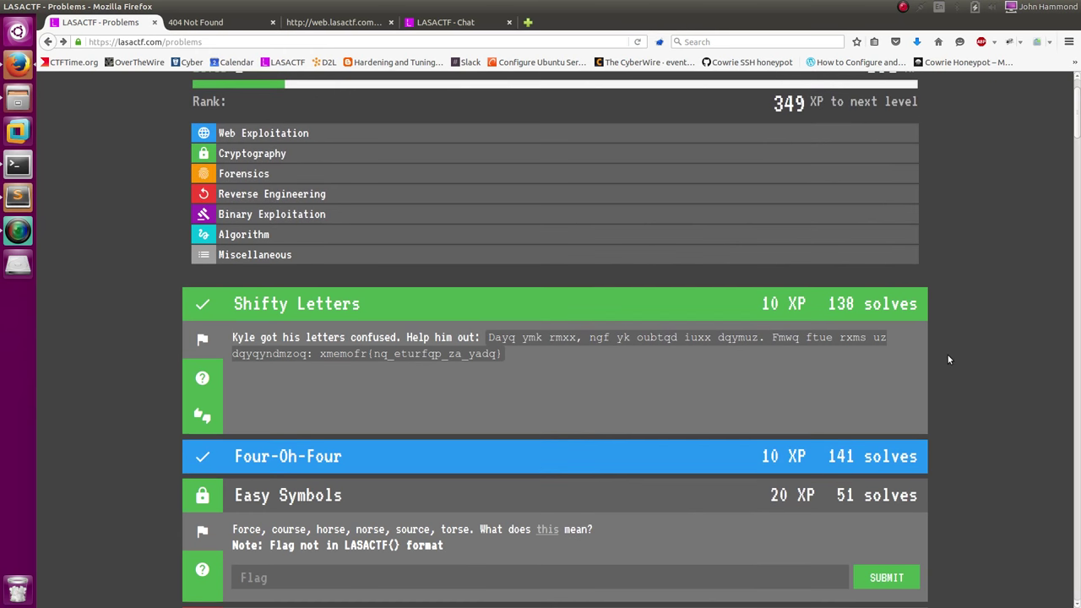
{"action": "left_click", "coordinate": [335, 22]}
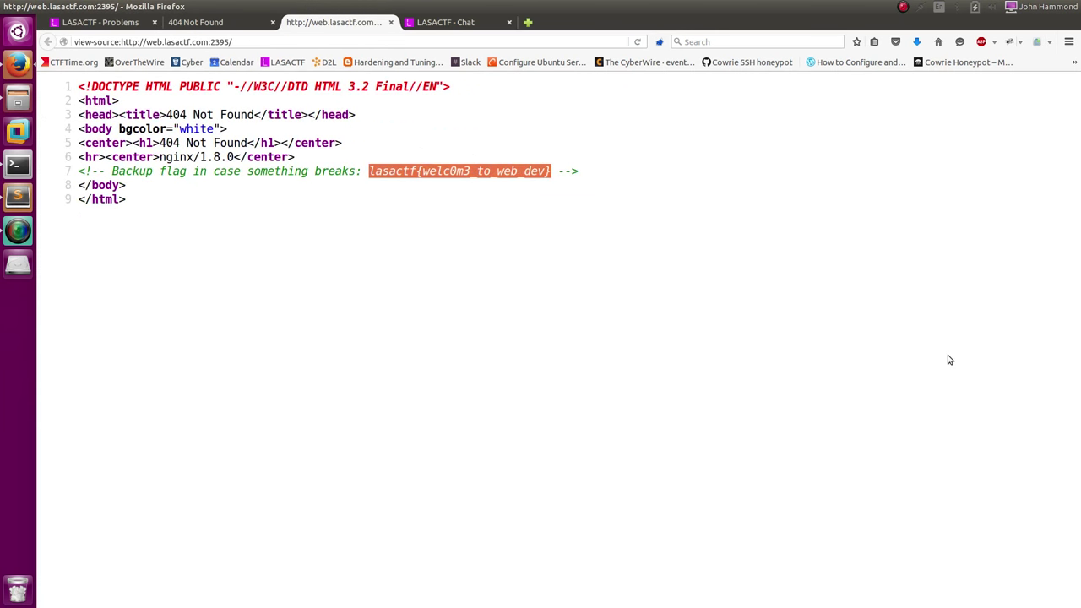
{"action": "left_click", "coordinate": [99, 22]}
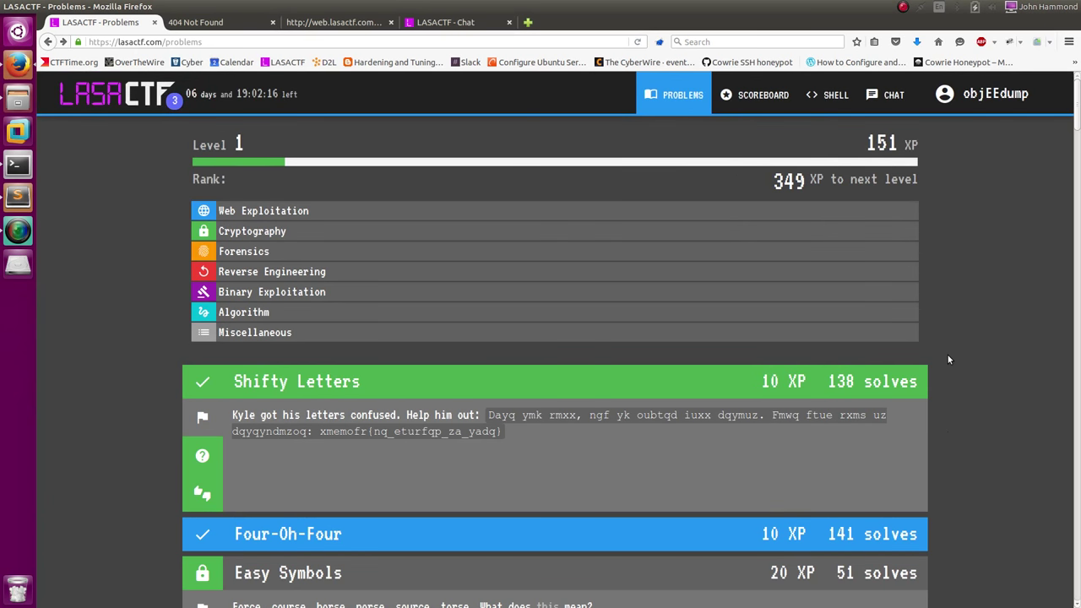
{"action": "mouse_move", "coordinate": [1013, 456]}
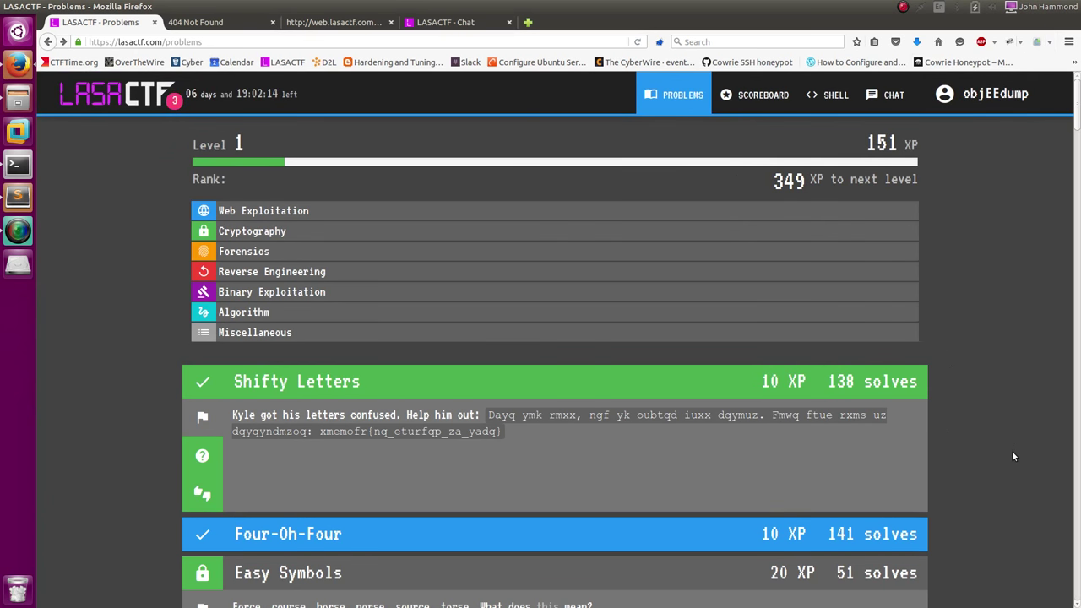